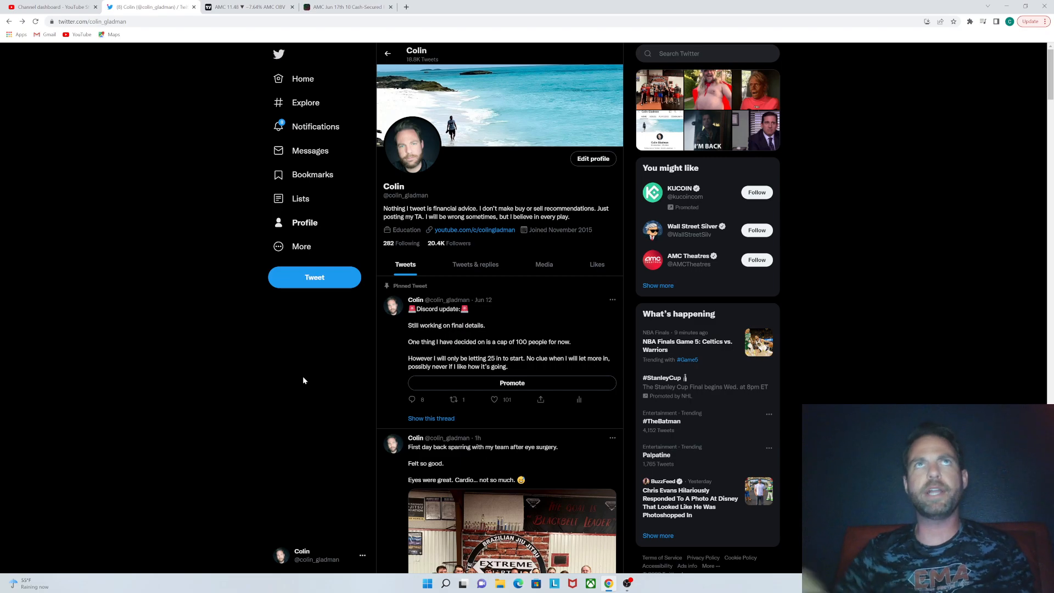
Step: Switch from the Twitter profile to the TradingView AMC chart tab
click(248, 6)
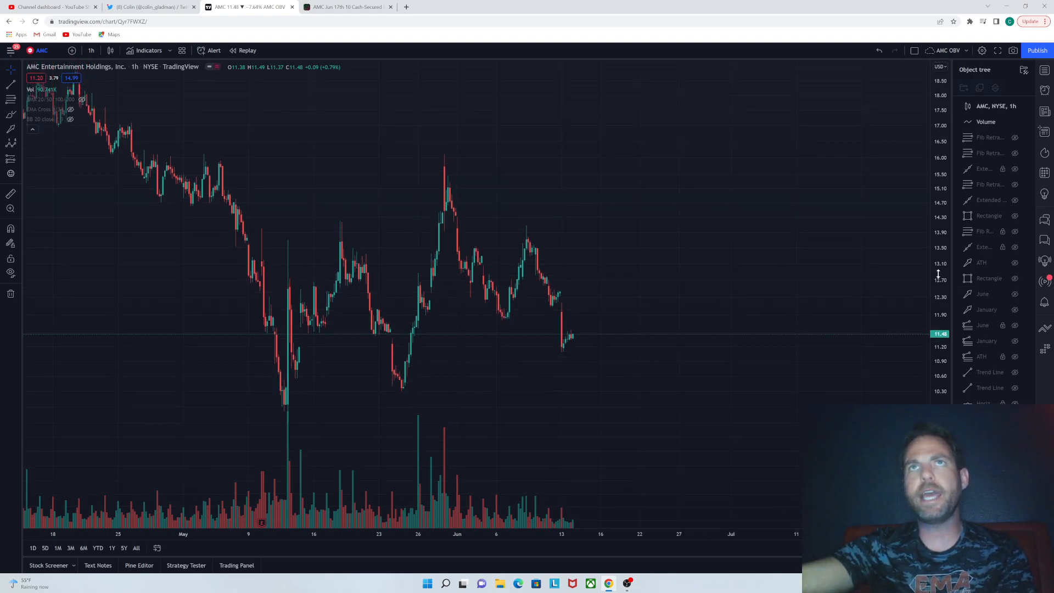
mouse_move(11, 99)
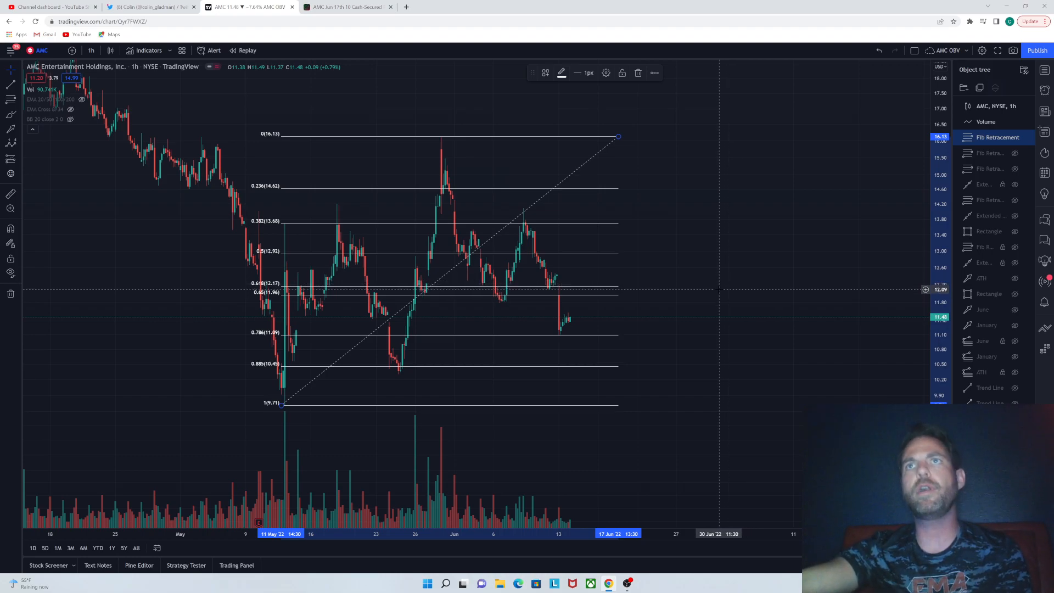
mouse_move(563, 284)
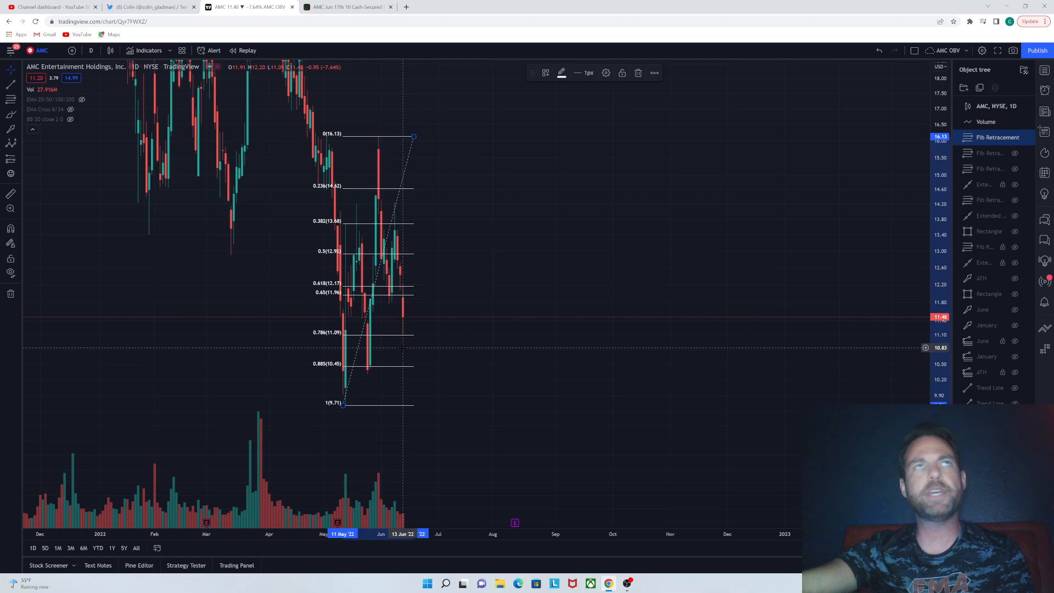
Step: Change the AMC chart interval to 1-hour candles
click(90, 49)
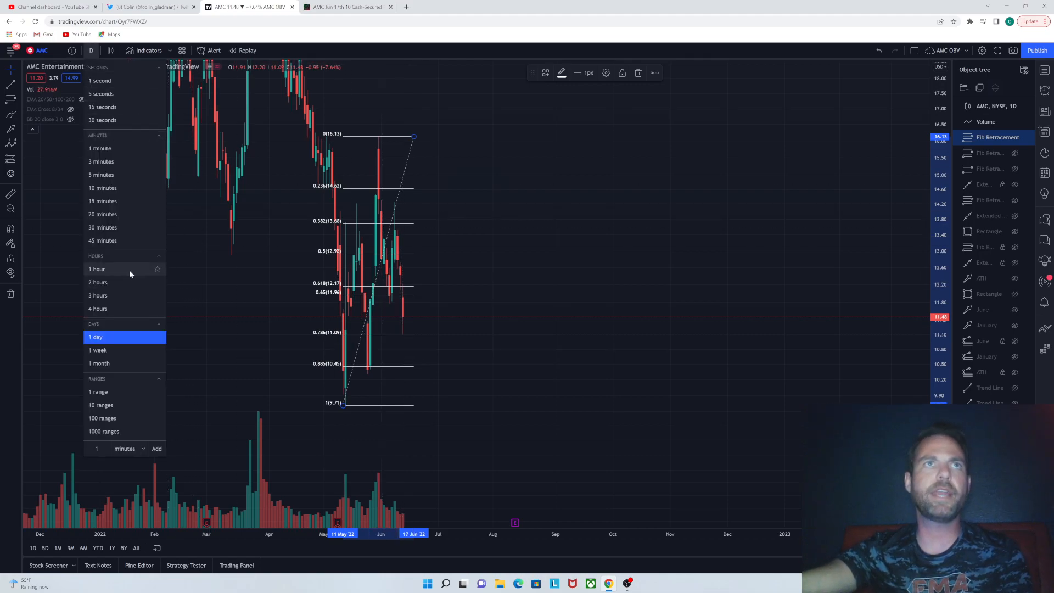
click(96, 269)
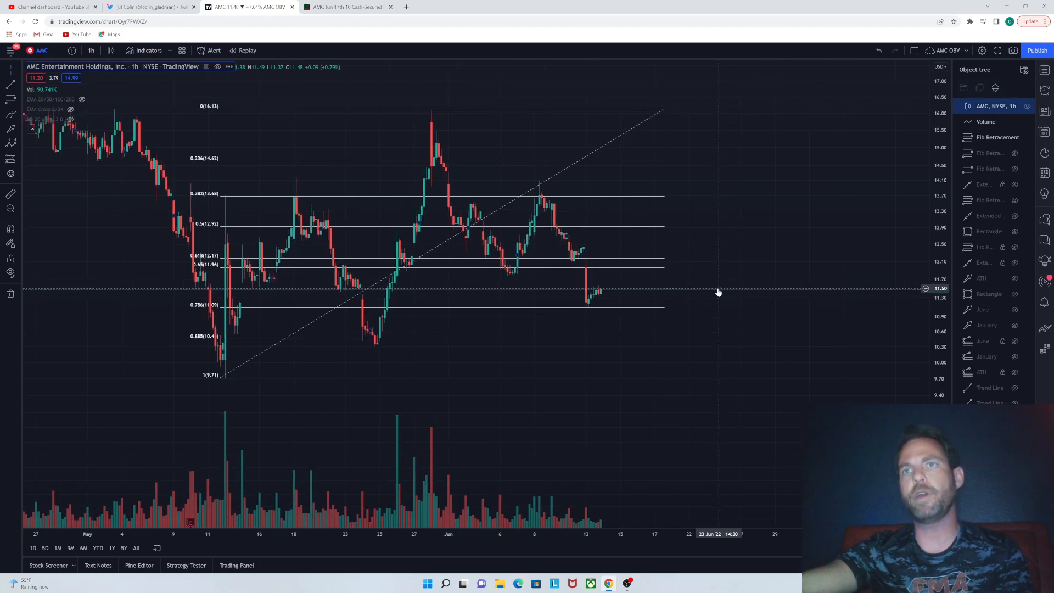
mouse_move(593, 309)
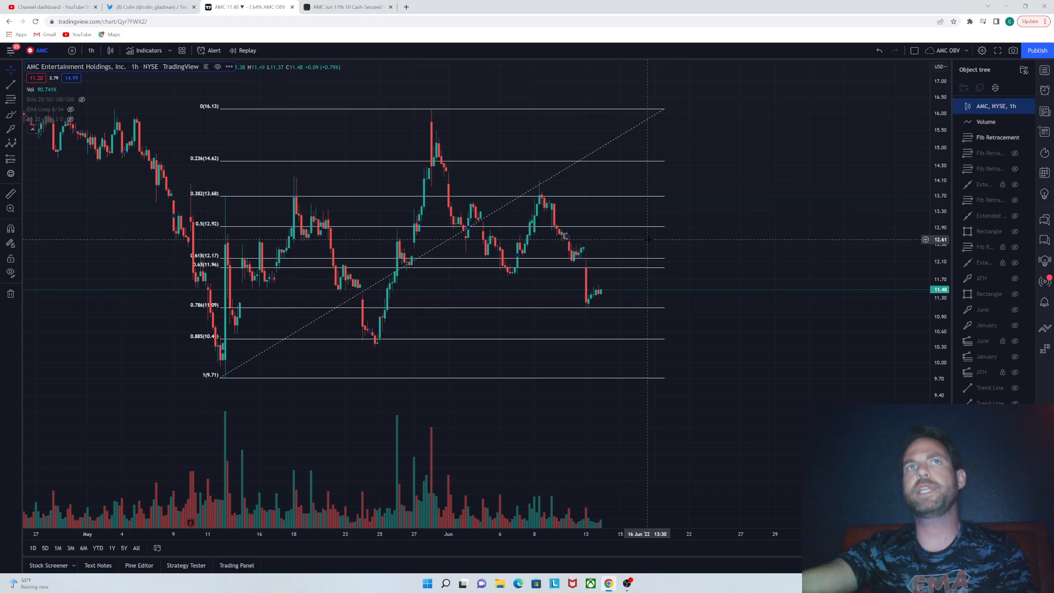
mouse_move(649, 239)
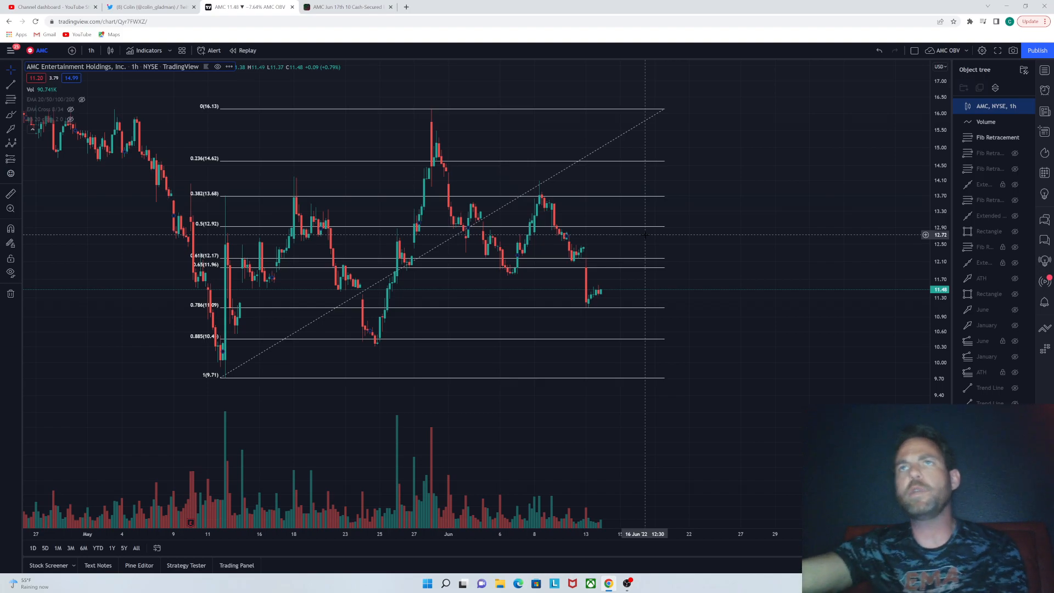
mouse_move(834, 314)
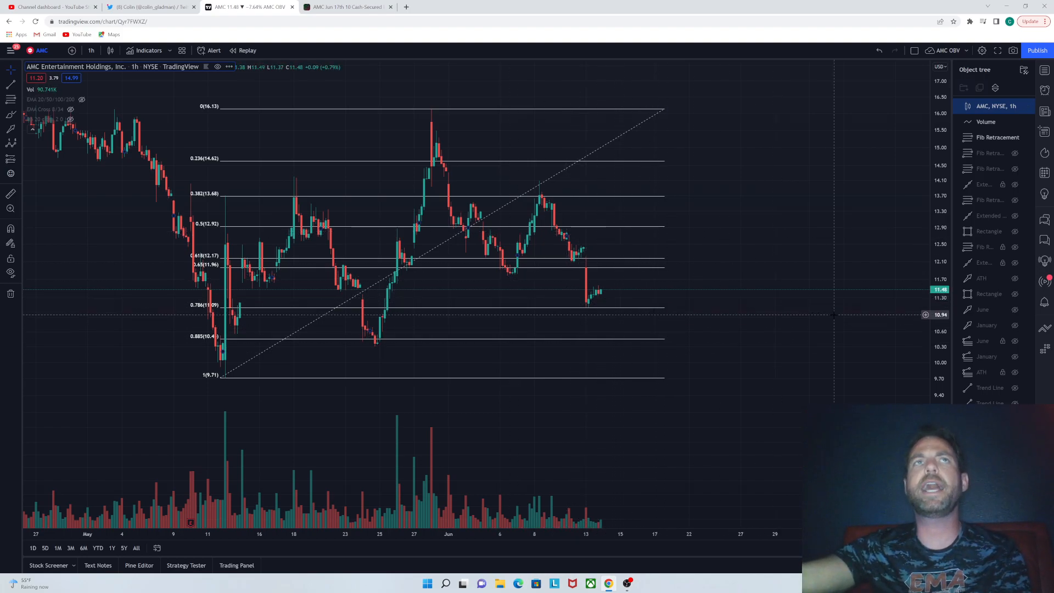
mouse_move(757, 239)
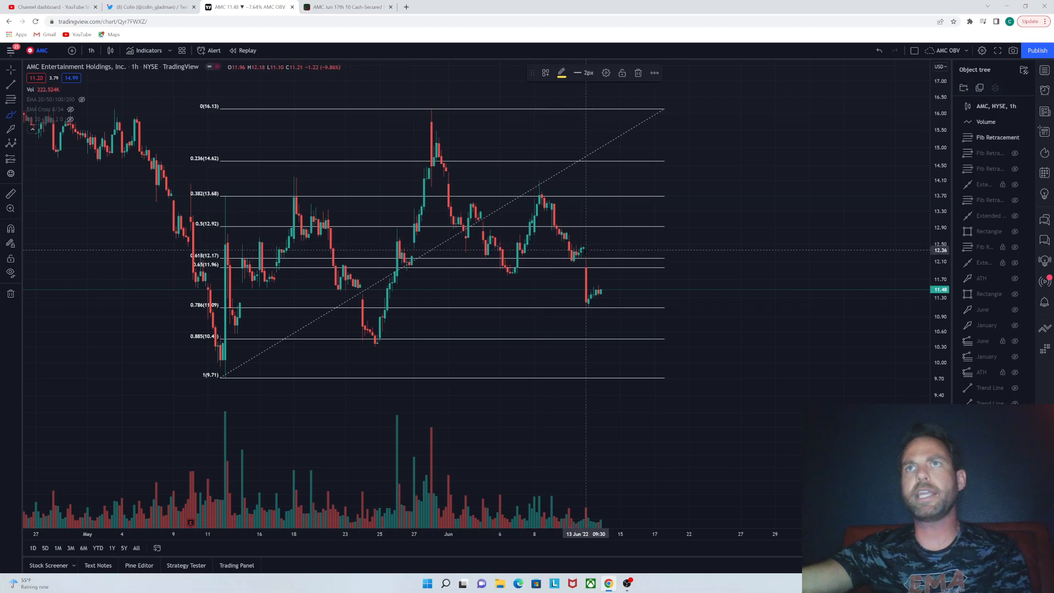
Step: Brush a yellow bounce-then-drop path to the 0.886 level, then erase it
drag(588, 252, 591, 299)
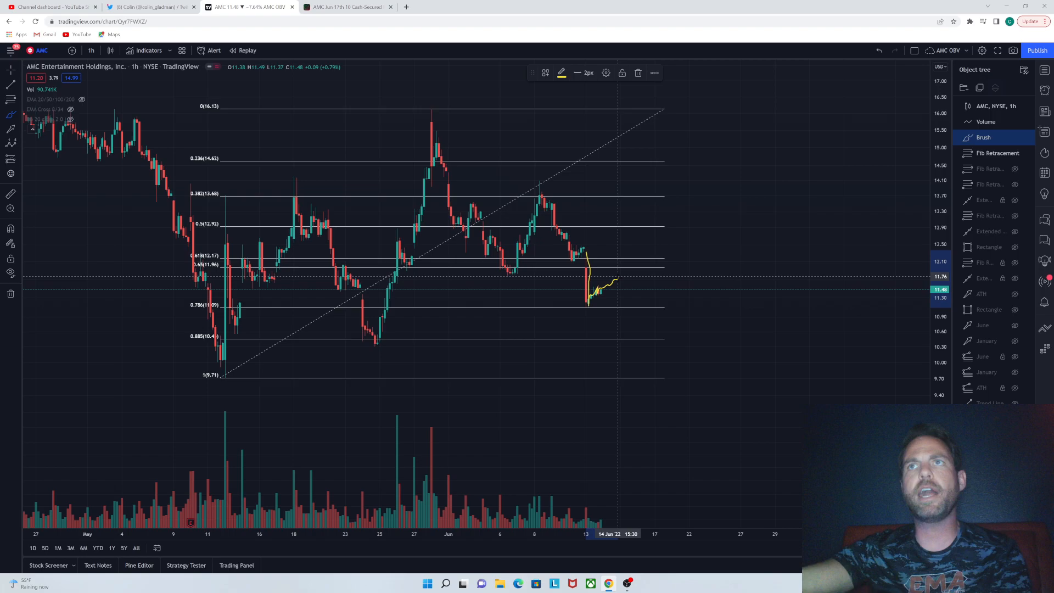
drag(618, 276, 638, 336)
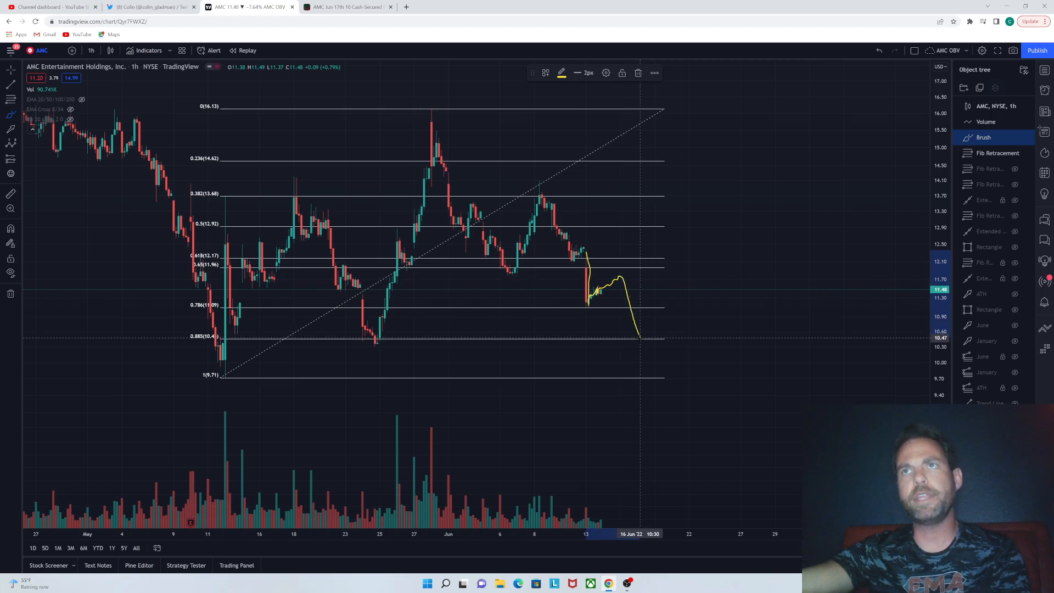
mouse_move(639, 305)
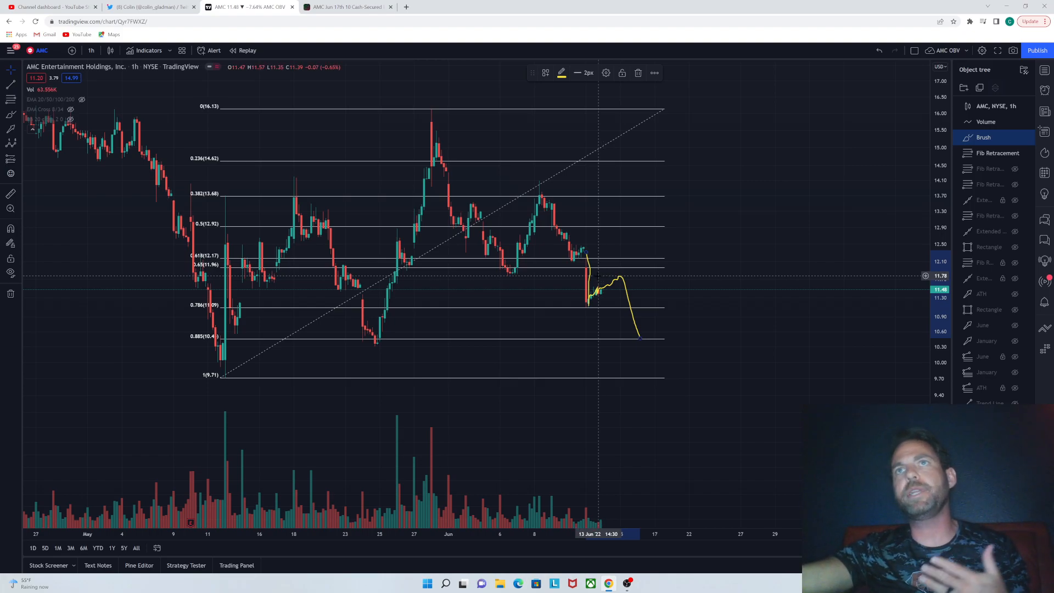
right_click(715, 252)
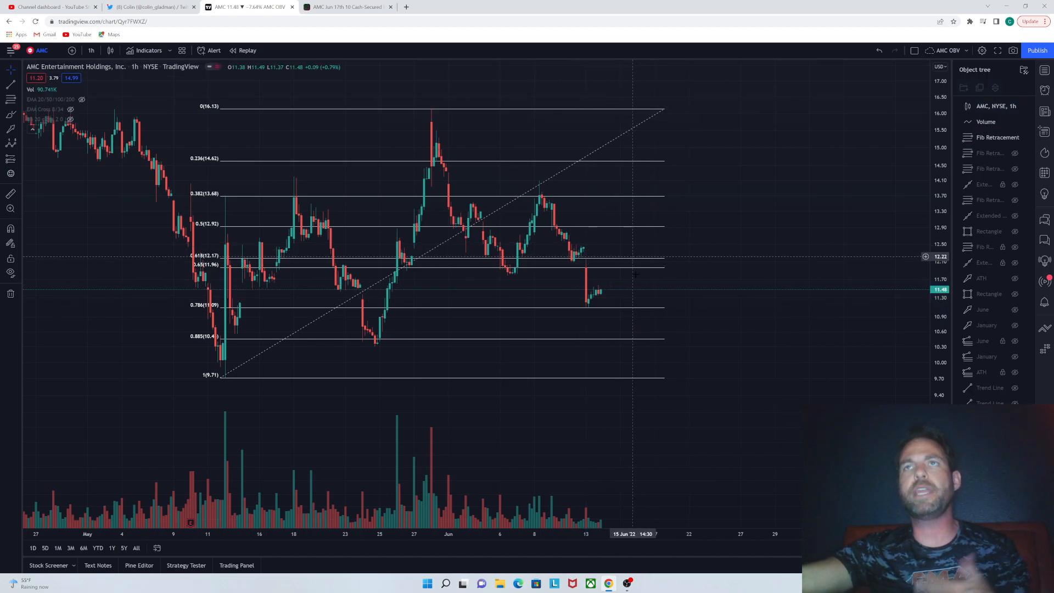
mouse_move(619, 287)
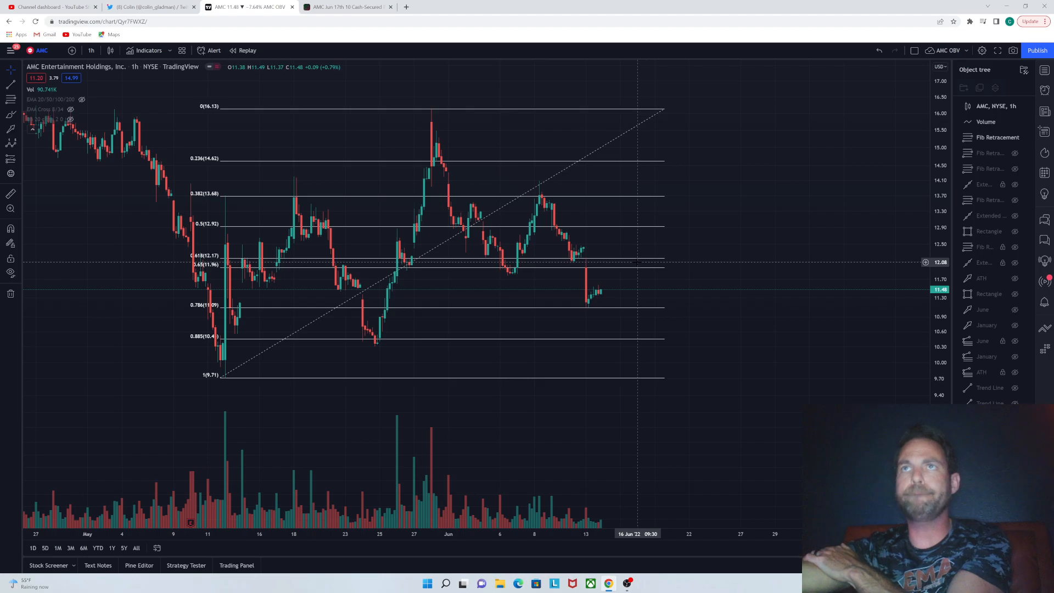
mouse_move(600, 243)
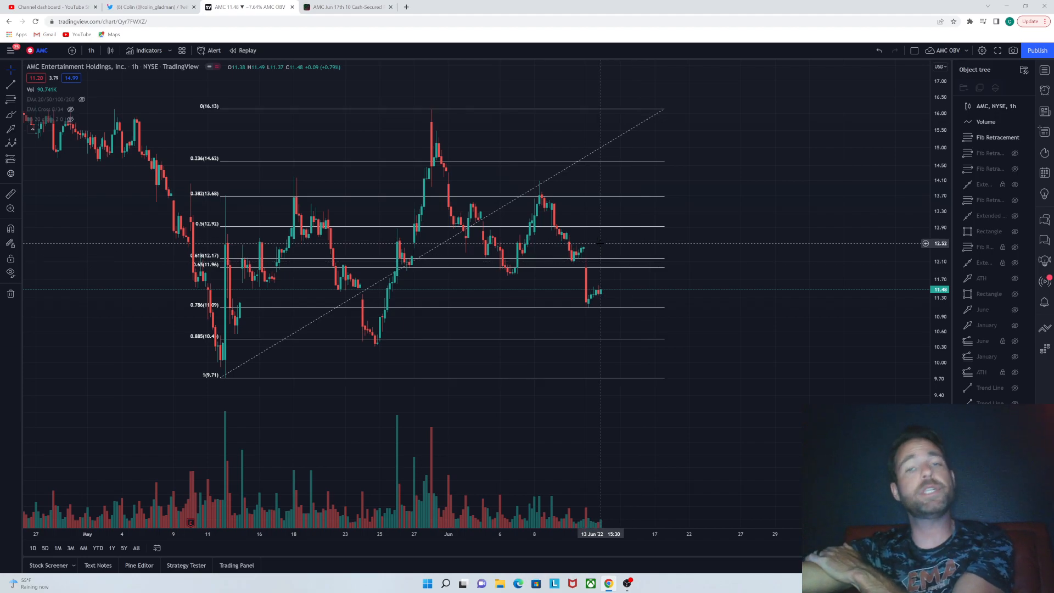
mouse_move(596, 246)
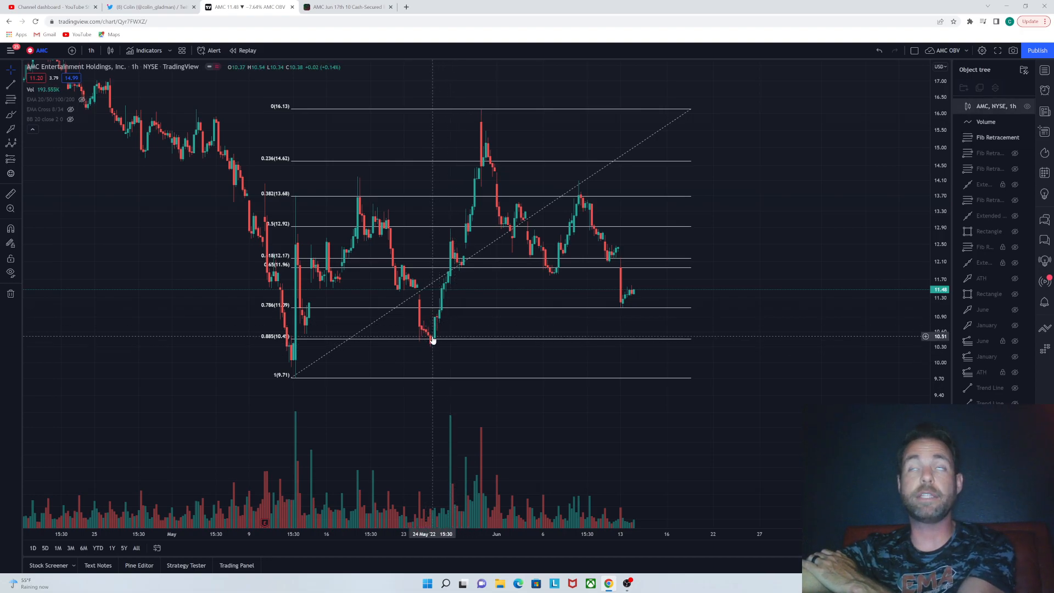
mouse_move(440, 353)
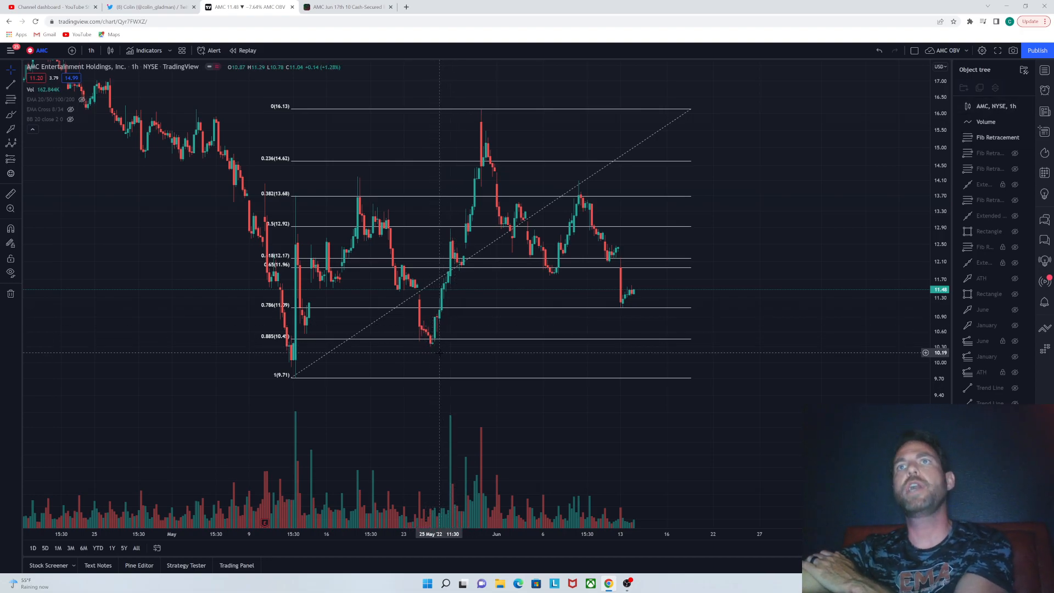
mouse_move(740, 148)
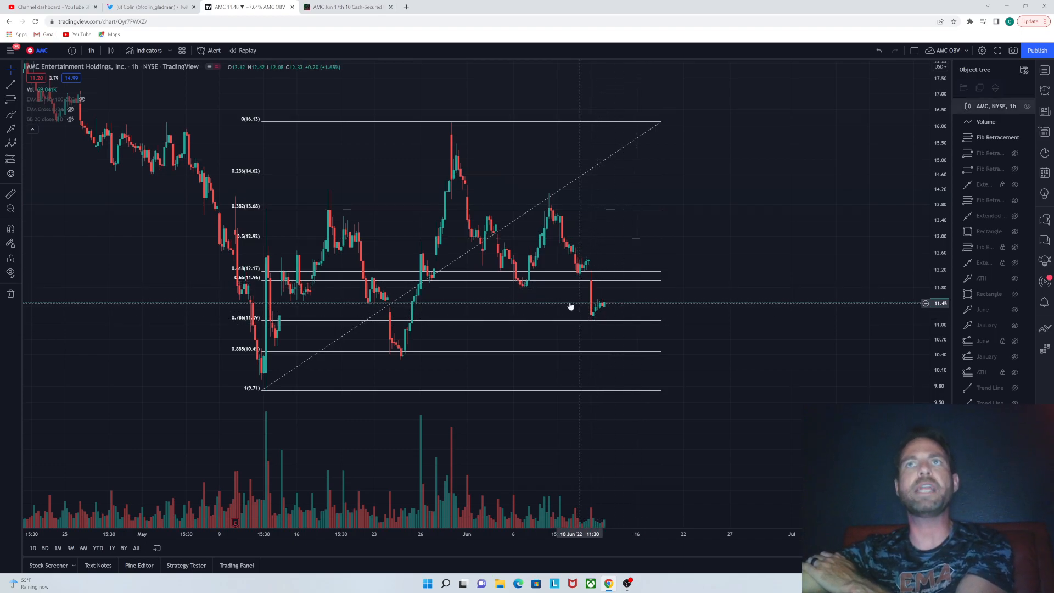
mouse_move(605, 342)
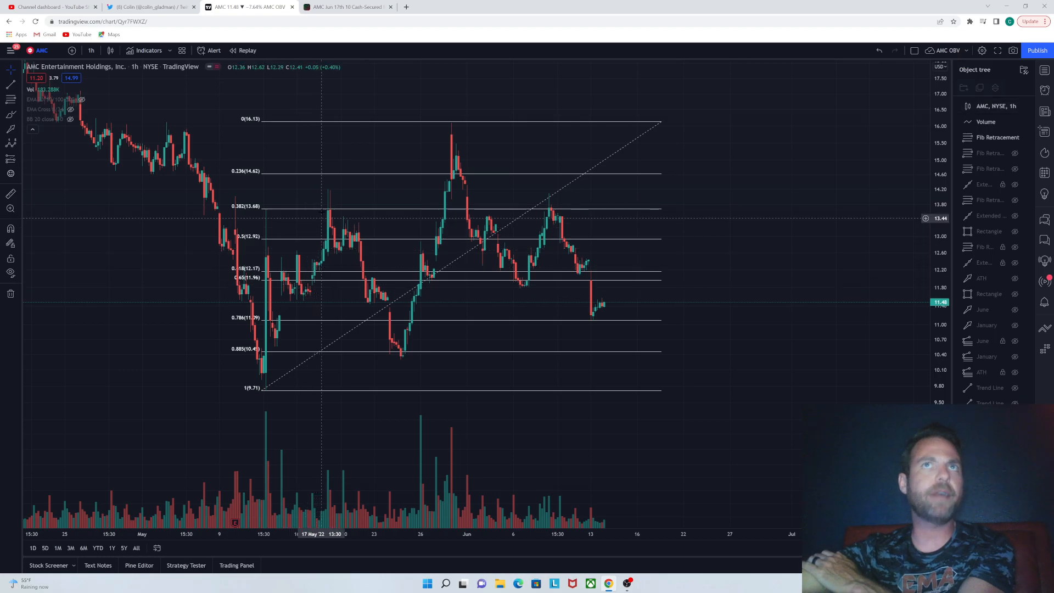
mouse_move(583, 282)
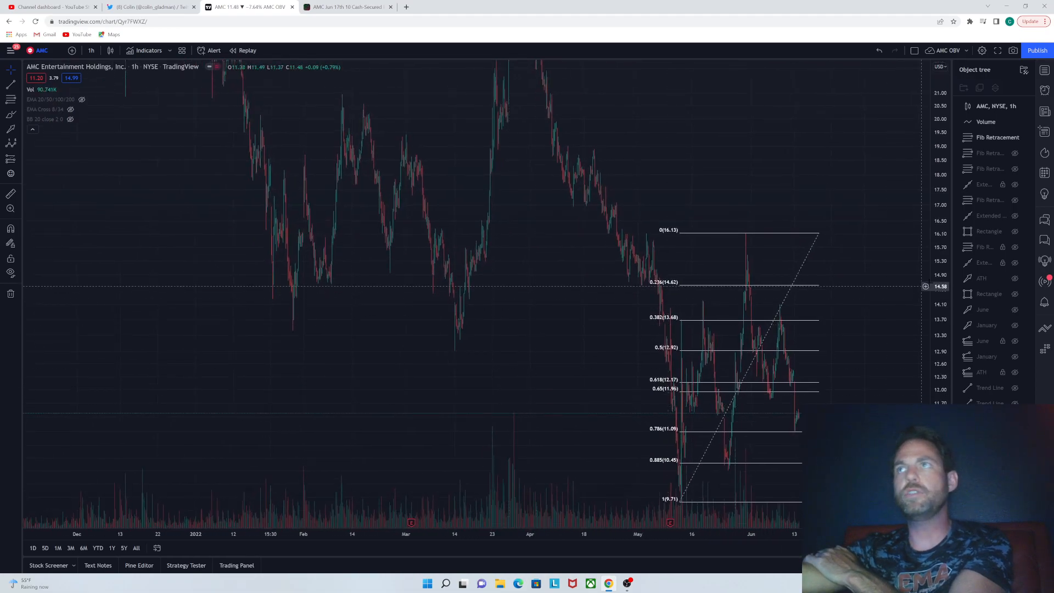
scroll(down, 3)
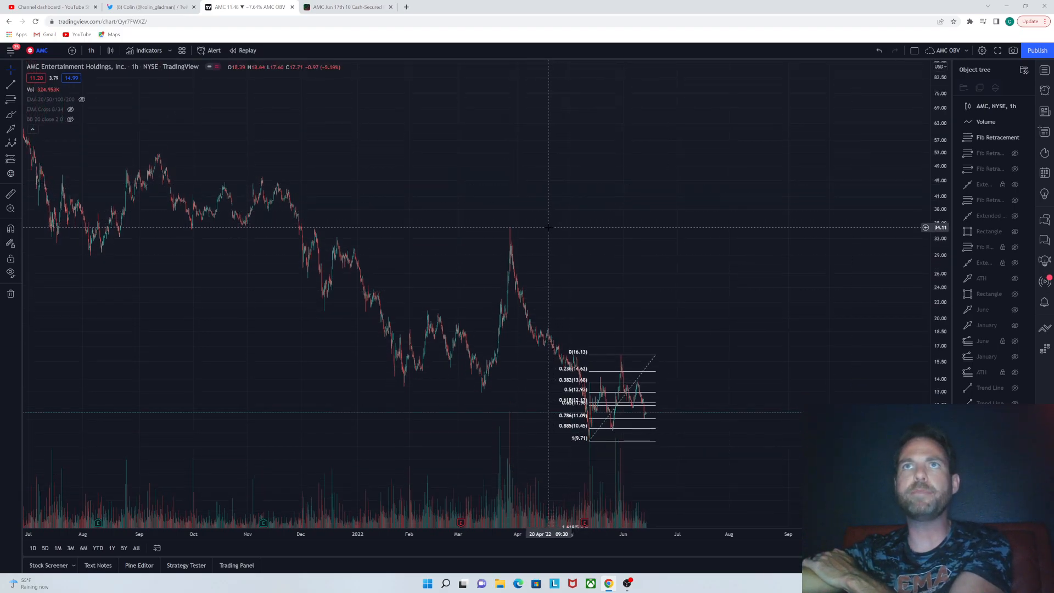
mouse_move(766, 340)
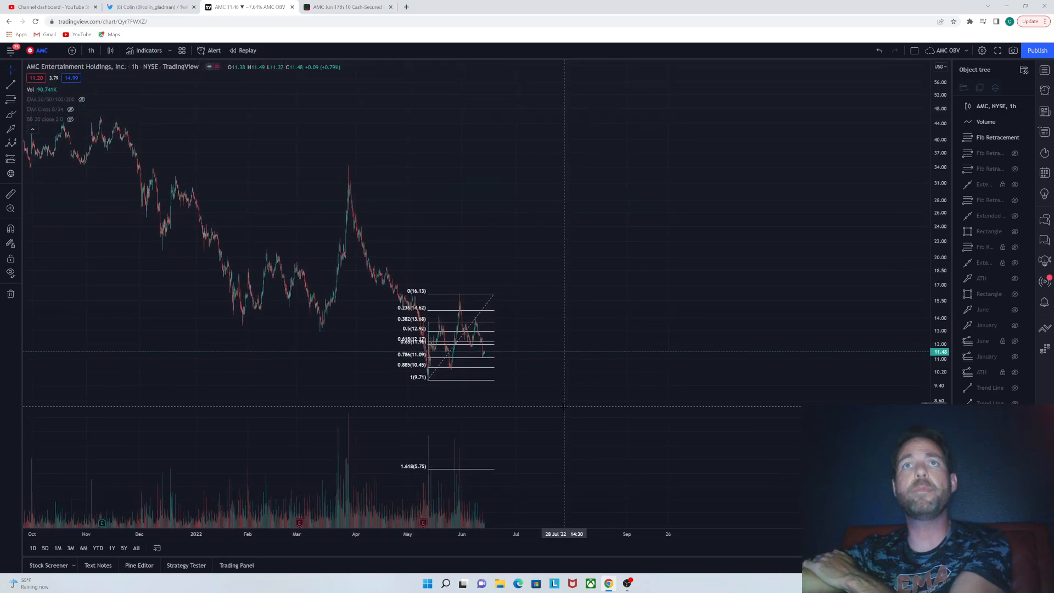
mouse_move(575, 231)
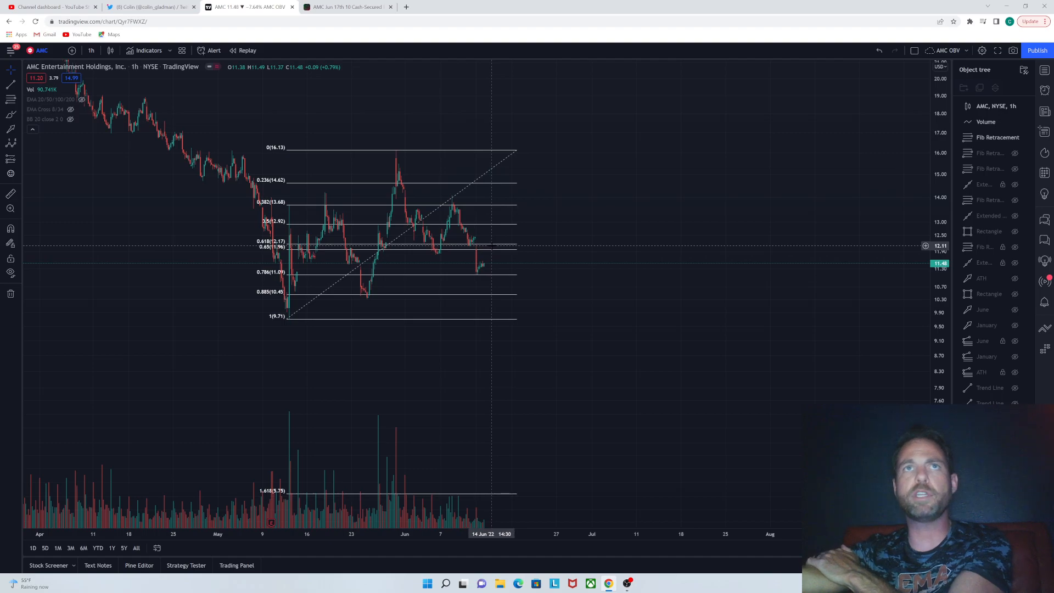
mouse_move(563, 270)
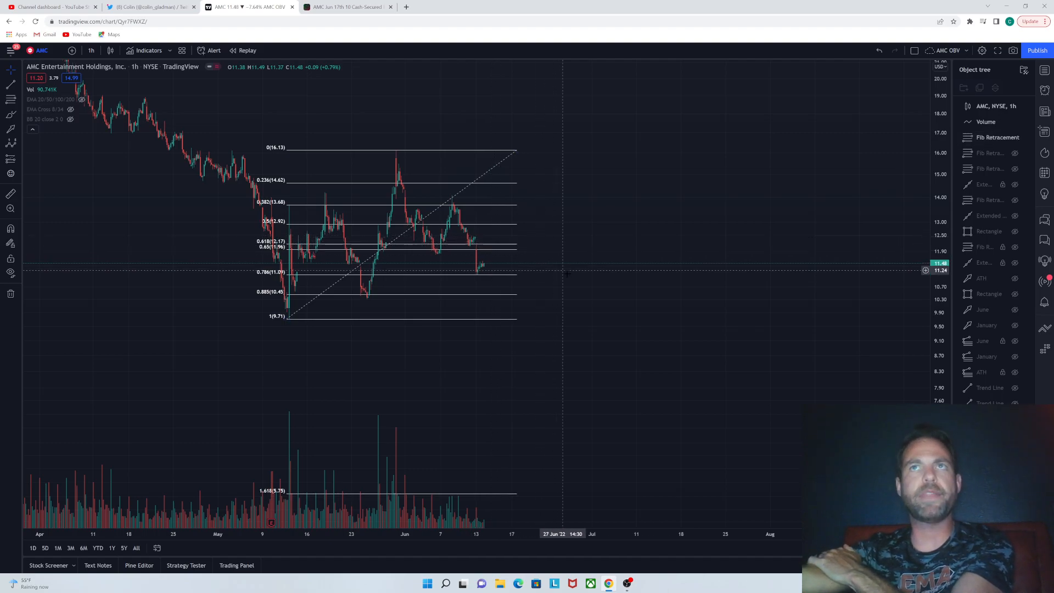
mouse_move(537, 326)
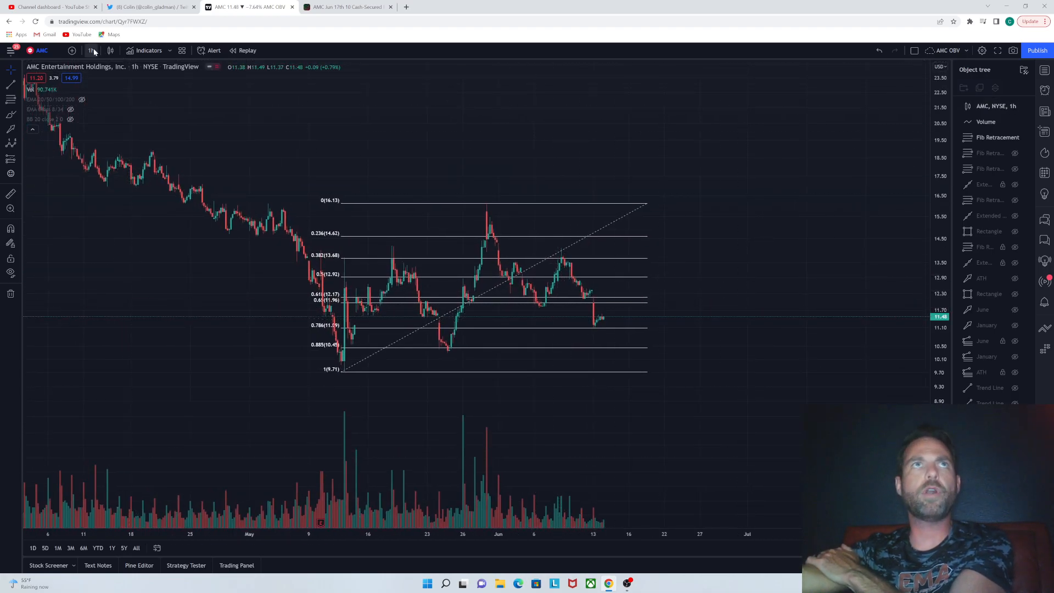
Step: Add the Relative Strength Index pane from Favorites, then return to the Twitter tab
click(148, 50)
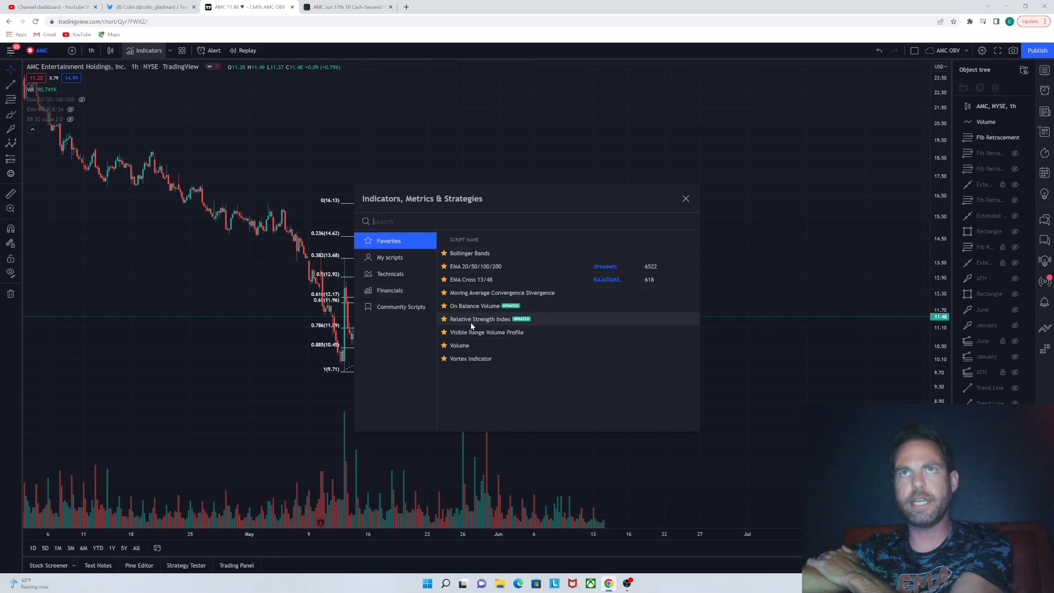
click(479, 319)
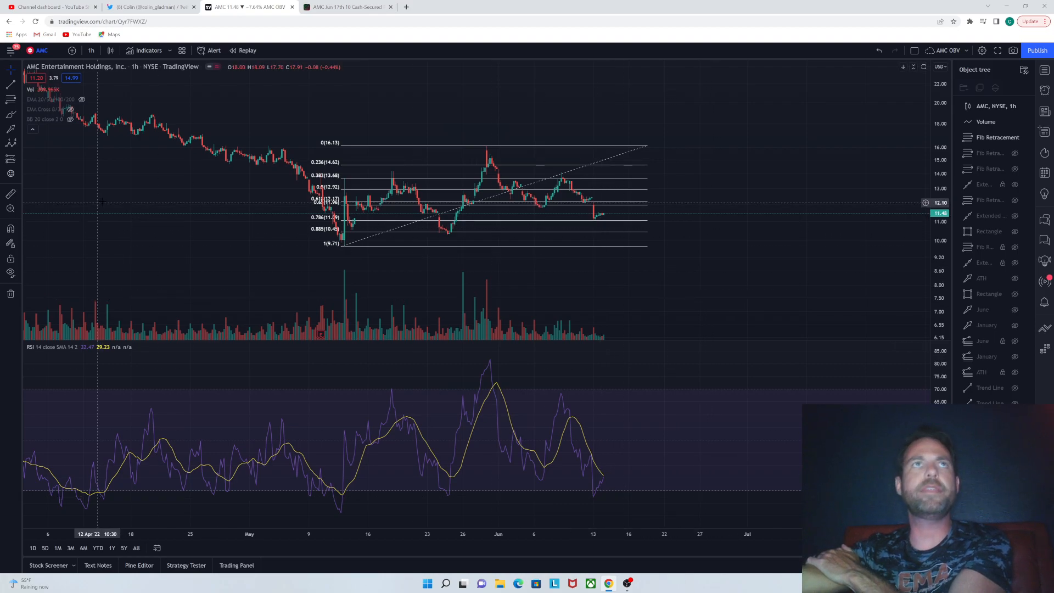
click(149, 6)
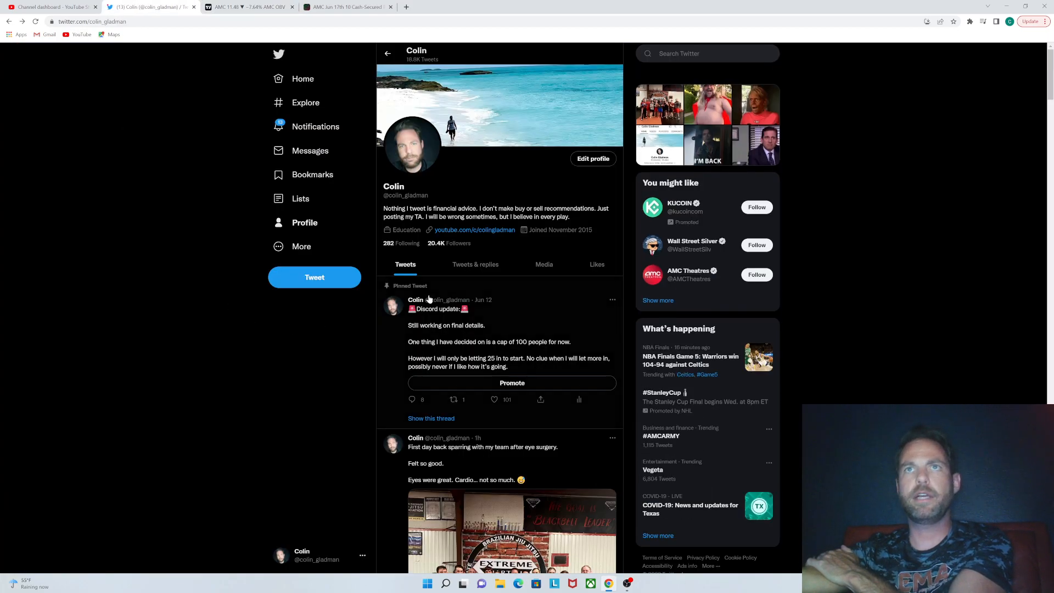
scroll(down, 3)
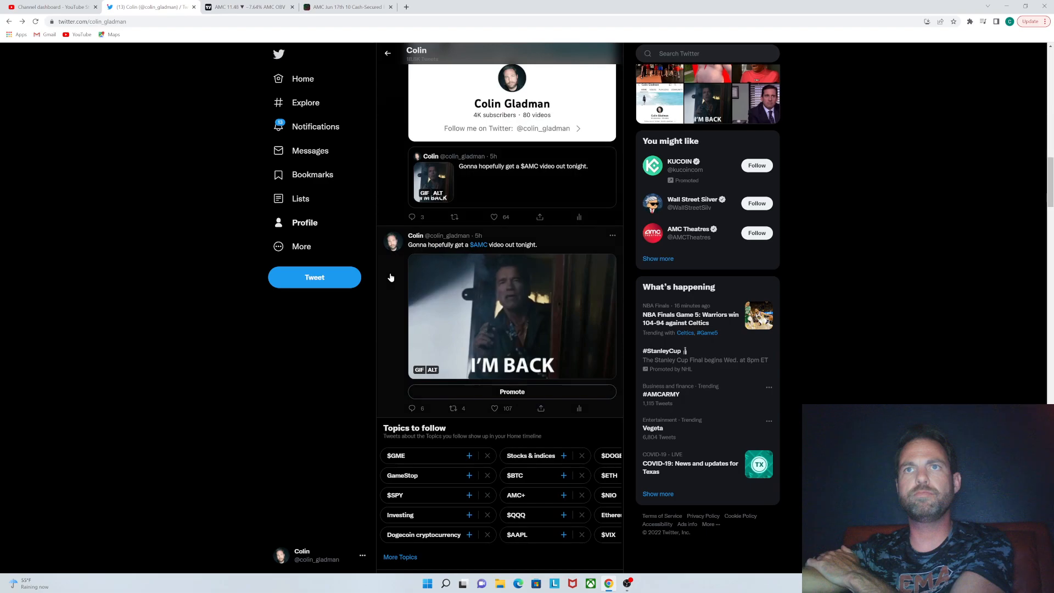
scroll(down, 3)
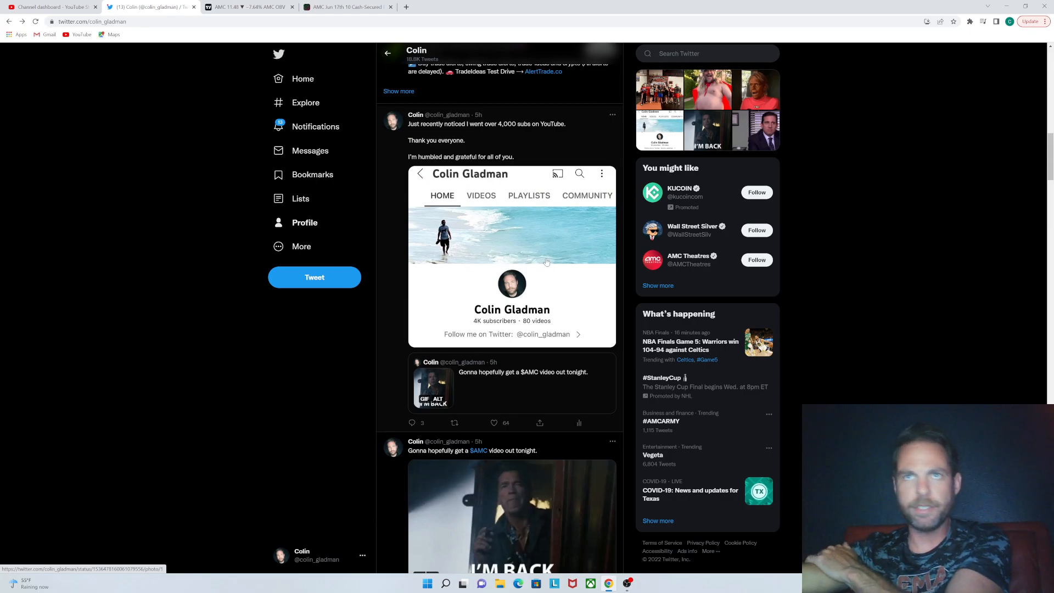
scroll(down, 3)
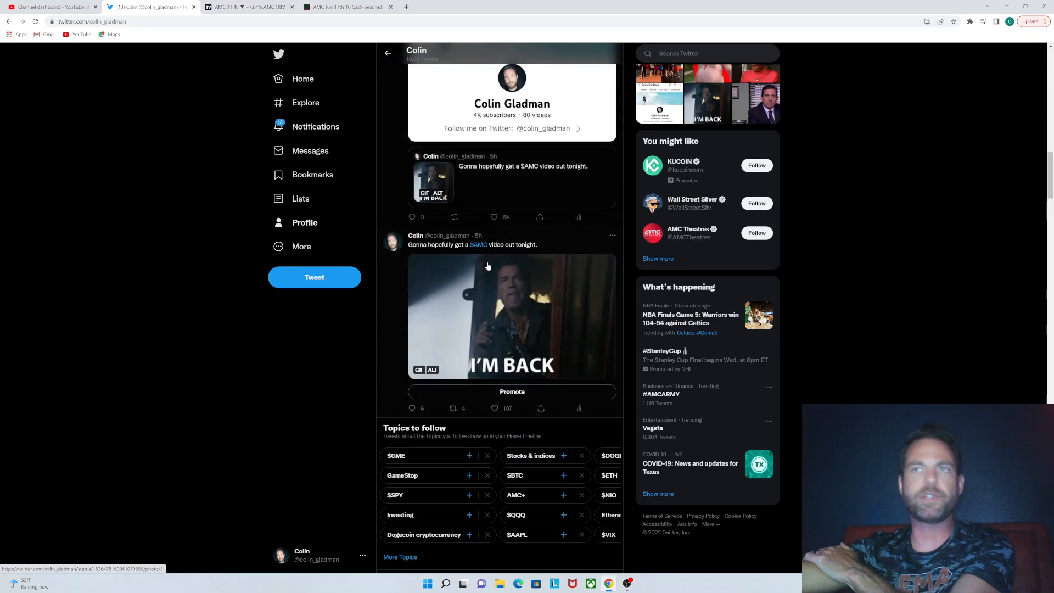
scroll(down, 3)
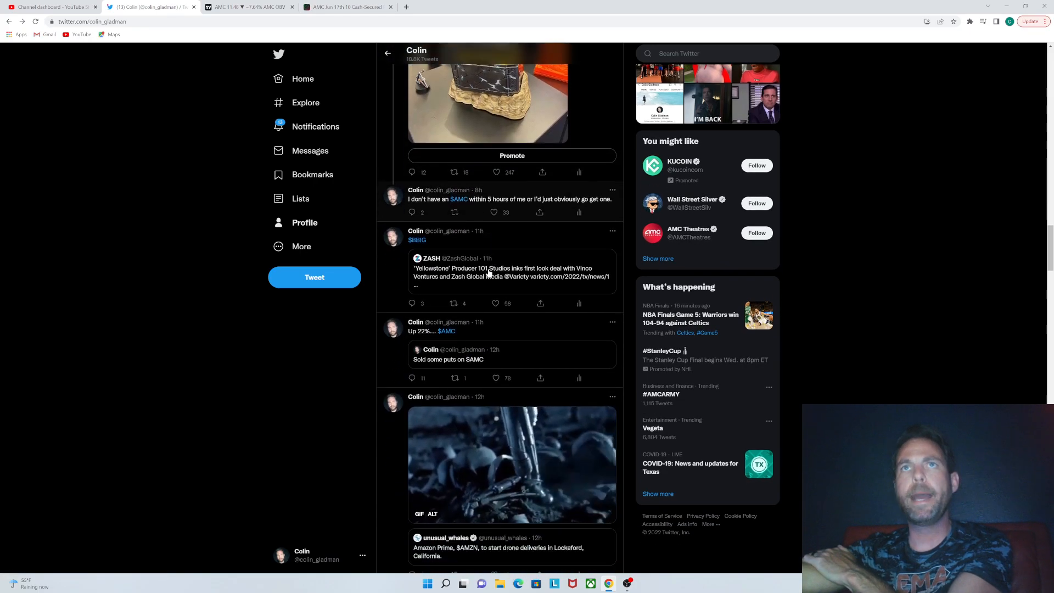
scroll(down, 3)
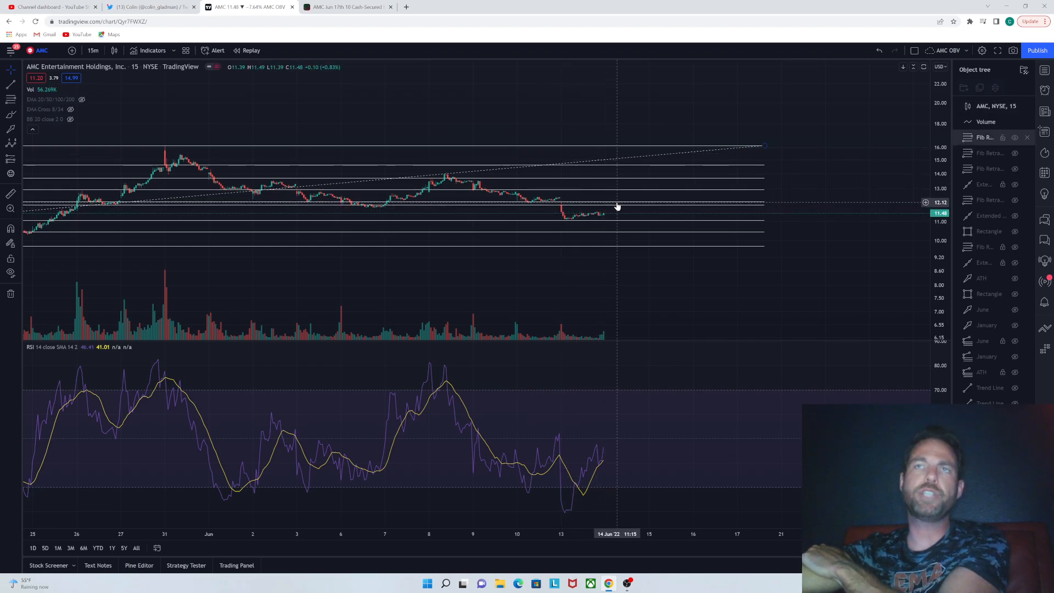
mouse_move(605, 209)
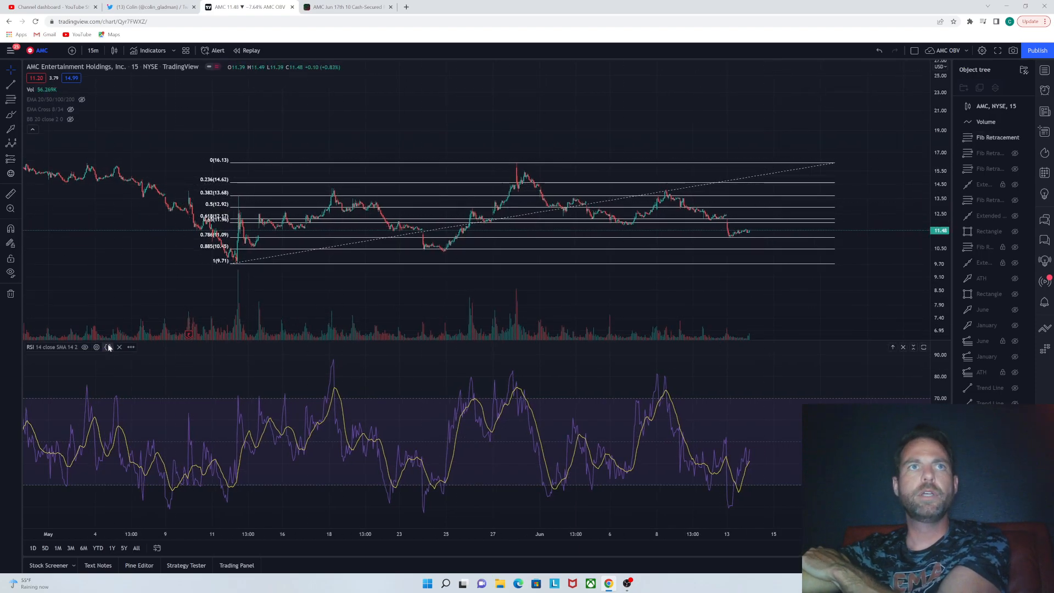
Step: Close the RSI pane, leaving price, volume and Fibonacci levels
click(119, 347)
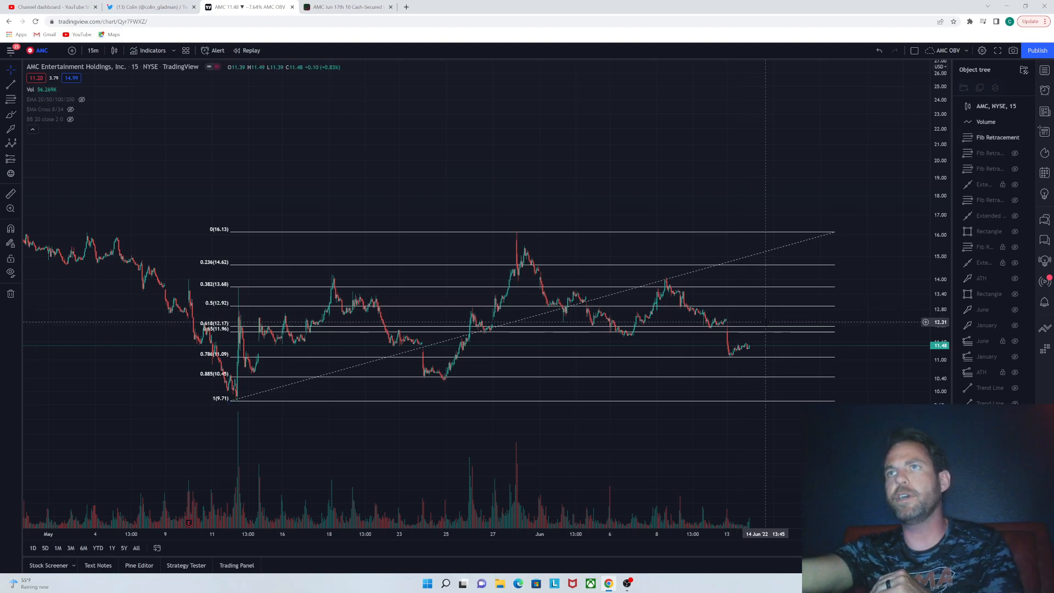
mouse_move(764, 321)
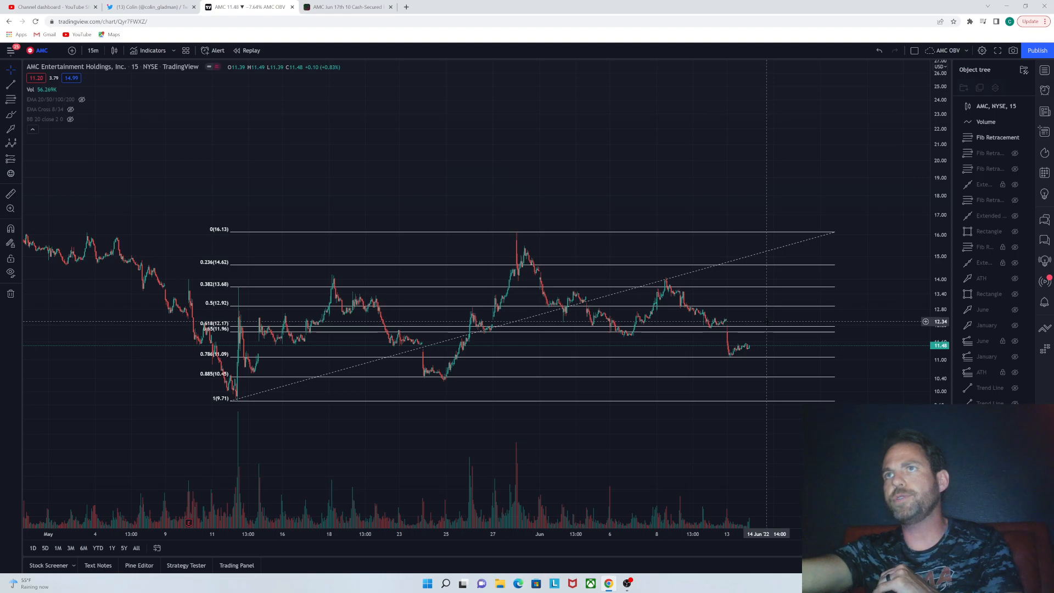